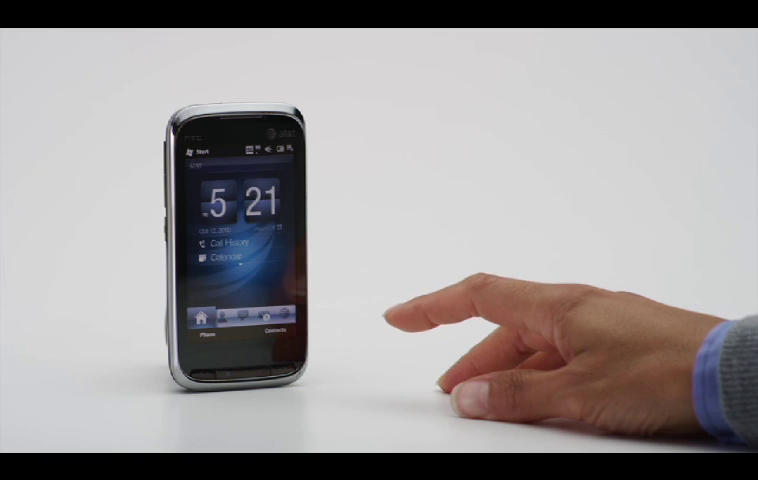
Step: Bring up the Mobile Protection Center sign-in page in the laptop browser
left_click(196, 156)
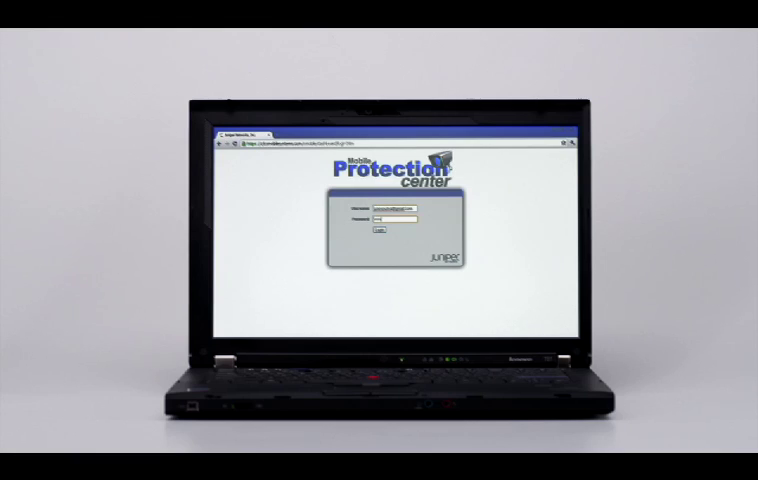
Step: Sign in and view the Home dashboard with Lock, Unlock, Locate and Backup & Restore controls
left_click(380, 232)
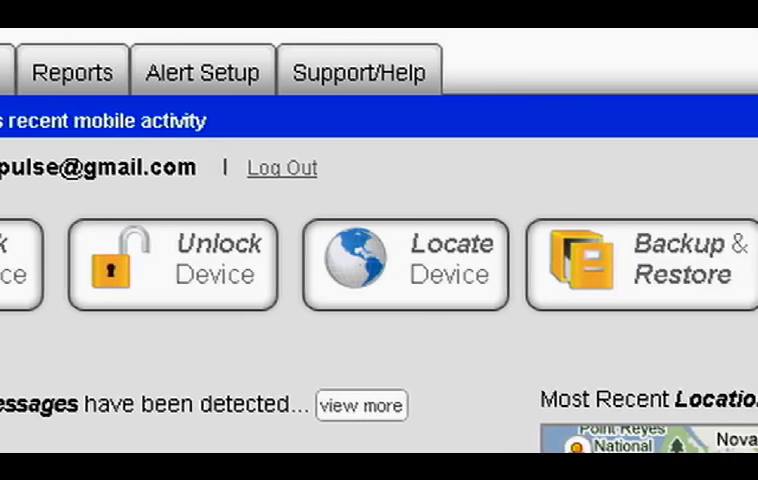
scroll("right", 3)
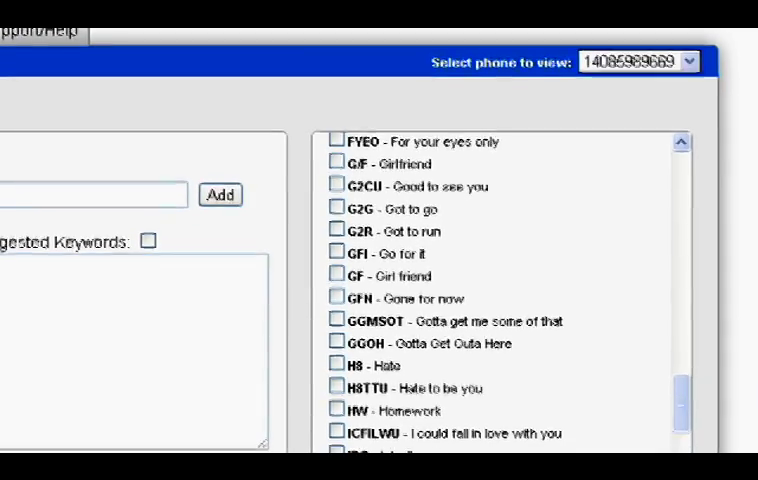
Step: Review the Alert Setup keyword list, the Applications panel and the Home activity summary
scroll("down", 3)
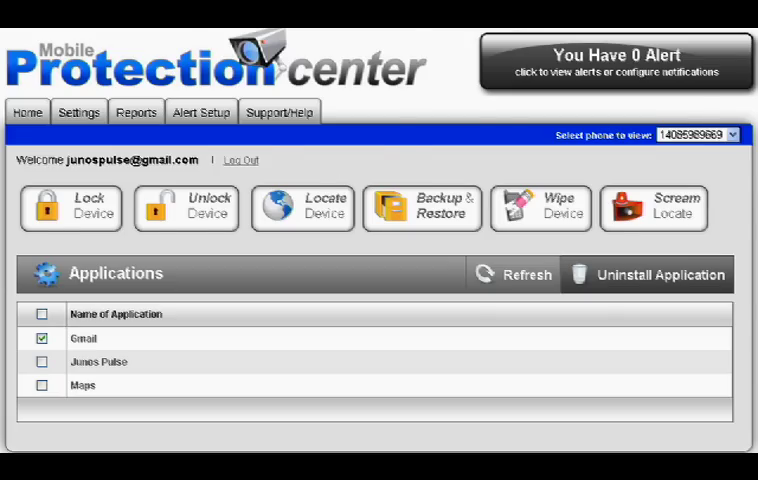
left_click(612, 60)
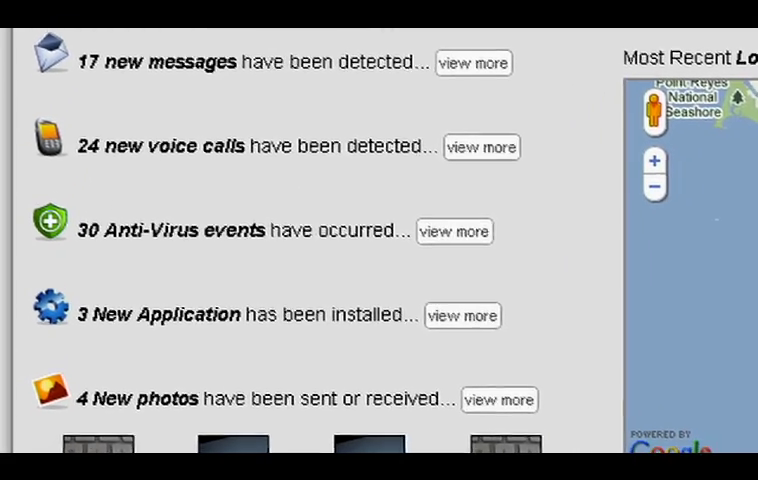